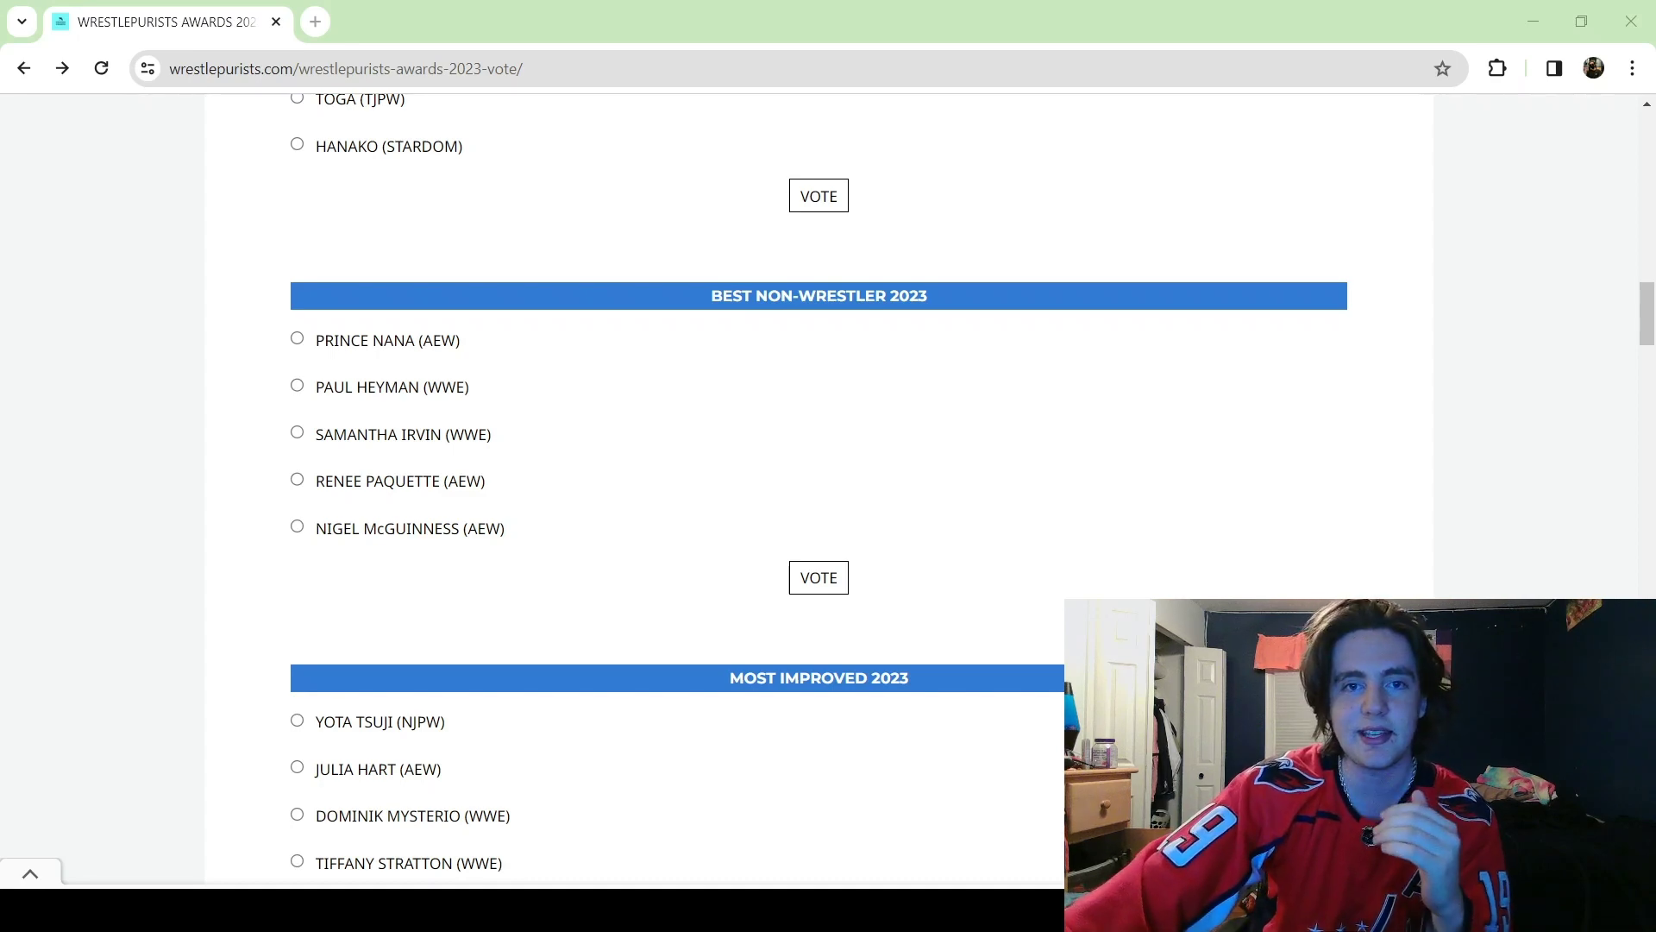
pyautogui.moveTo(948, 793)
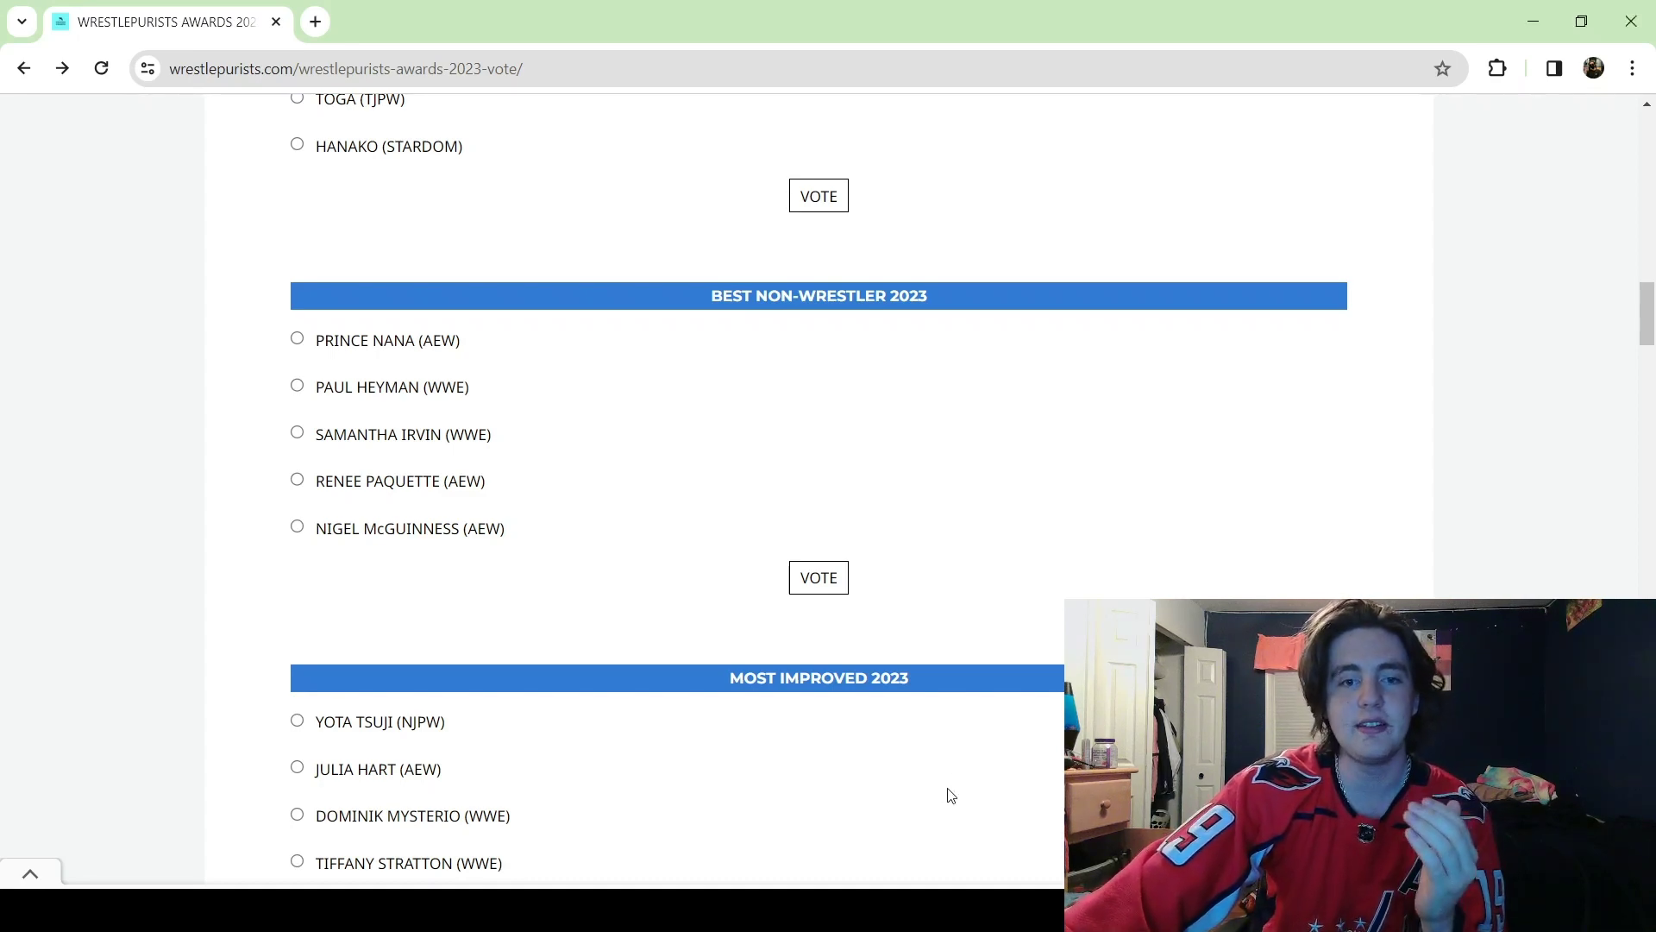
pyautogui.moveTo(1075, 507)
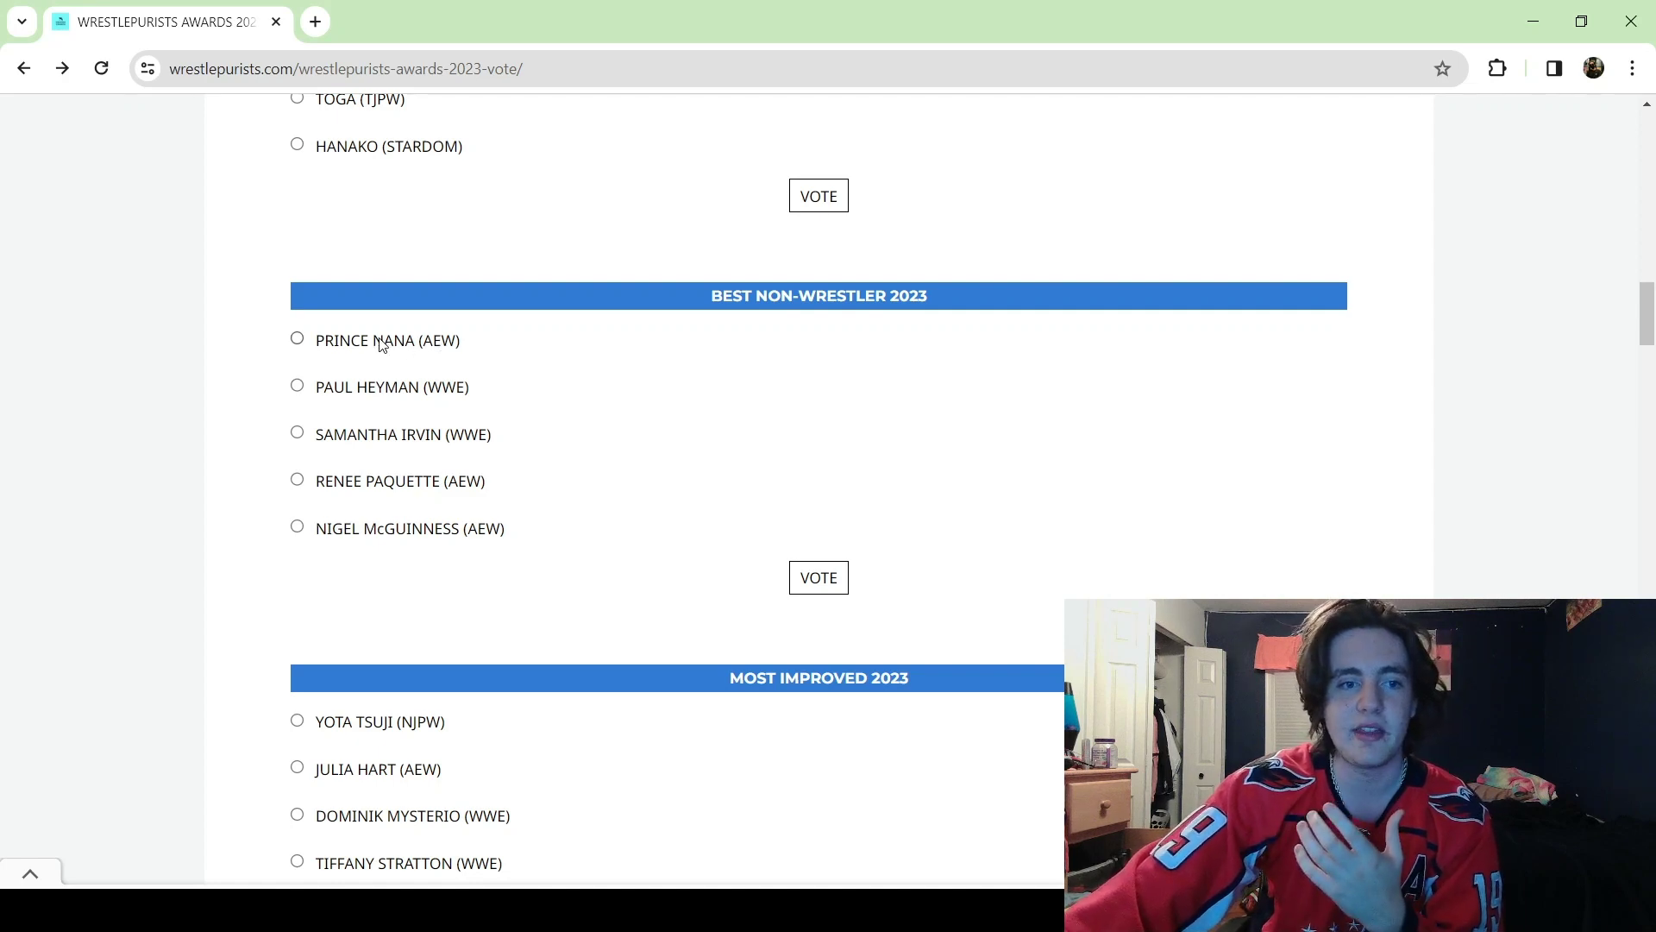
# - Move down the voting page to the Most Improved 2023 and Most Underrated 2023 nominees
pyautogui.click(297, 339)
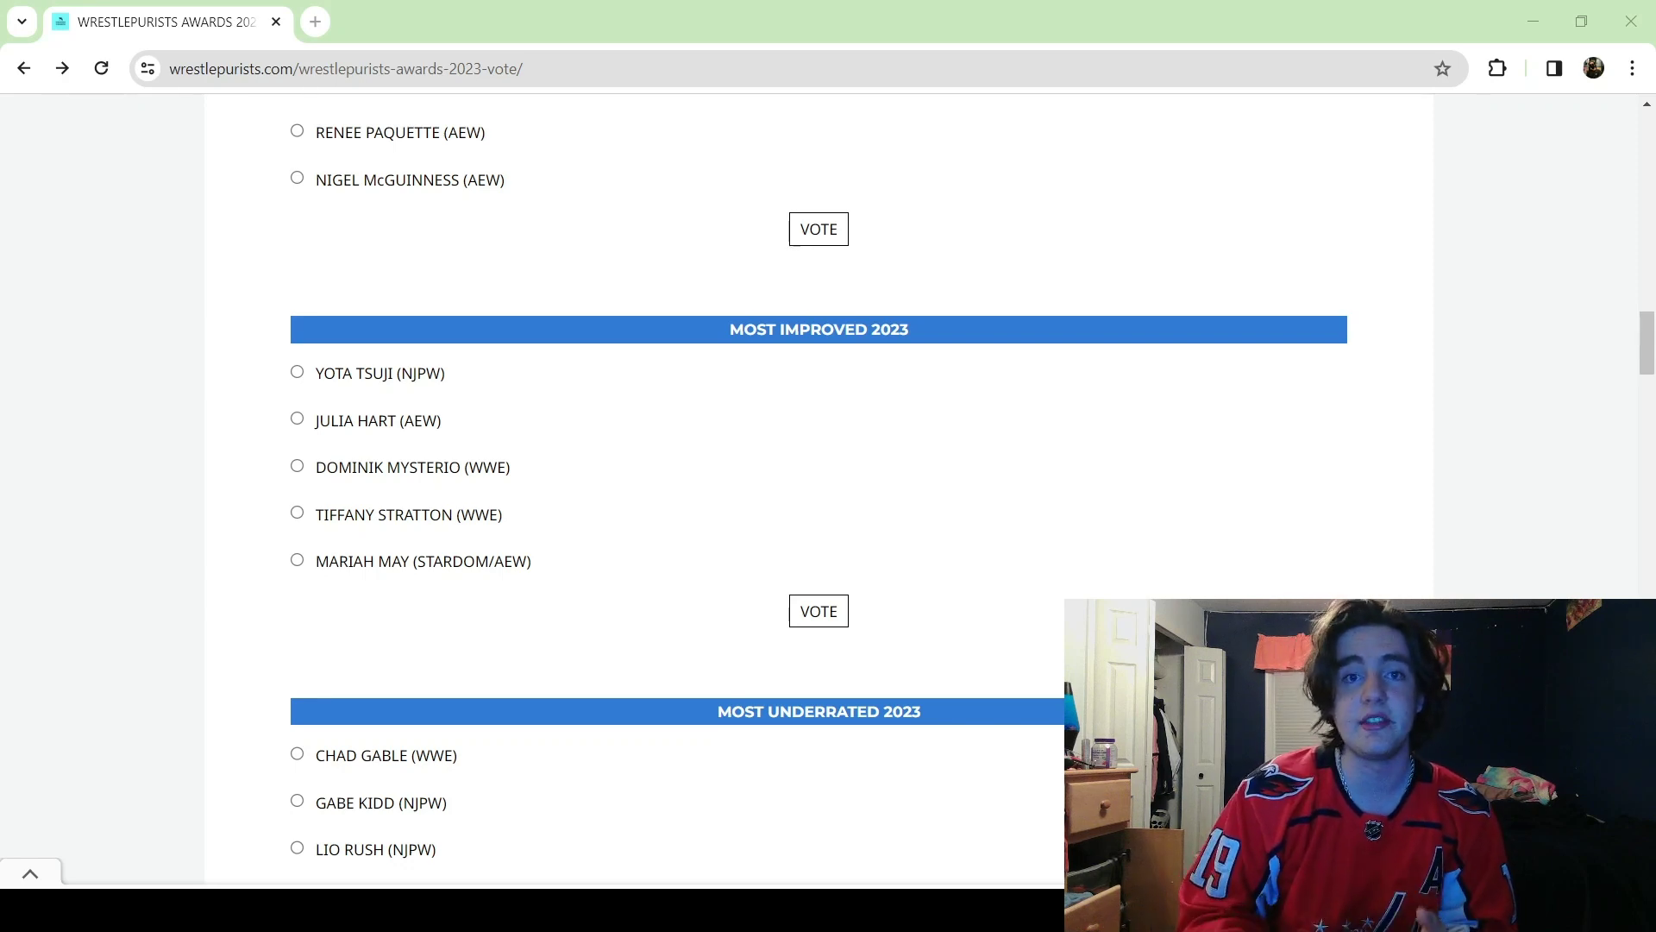
# - Pick Christian Cage (AEW) for Best on Promos 2023
pyautogui.scroll(-3)
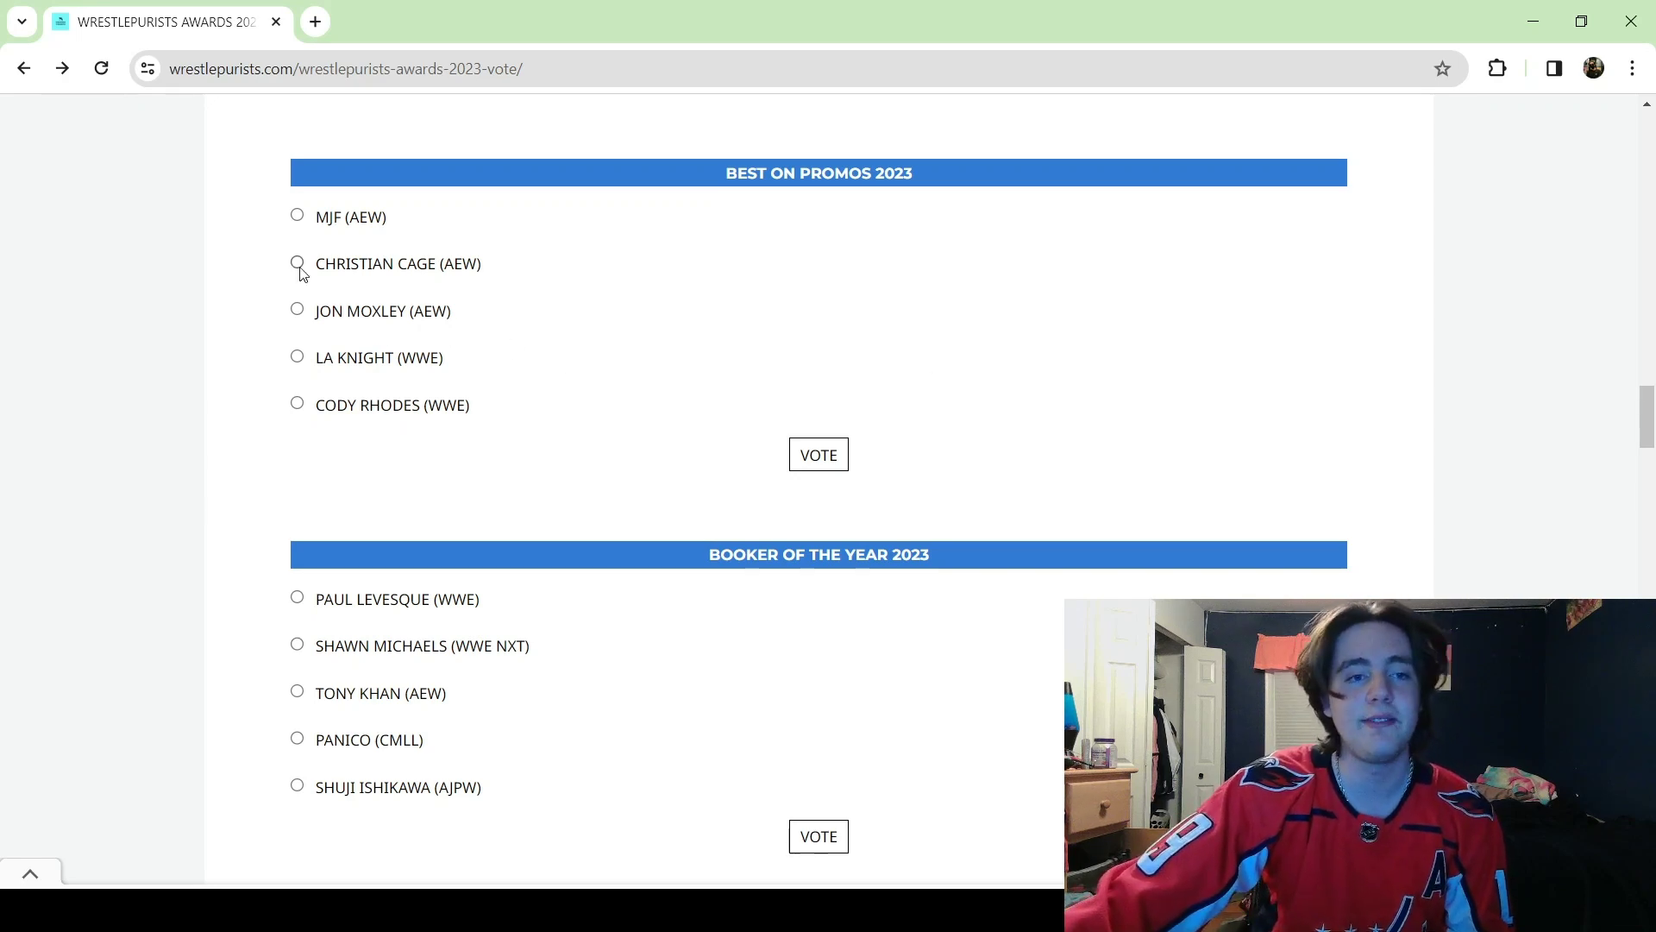
pyautogui.click(296, 263)
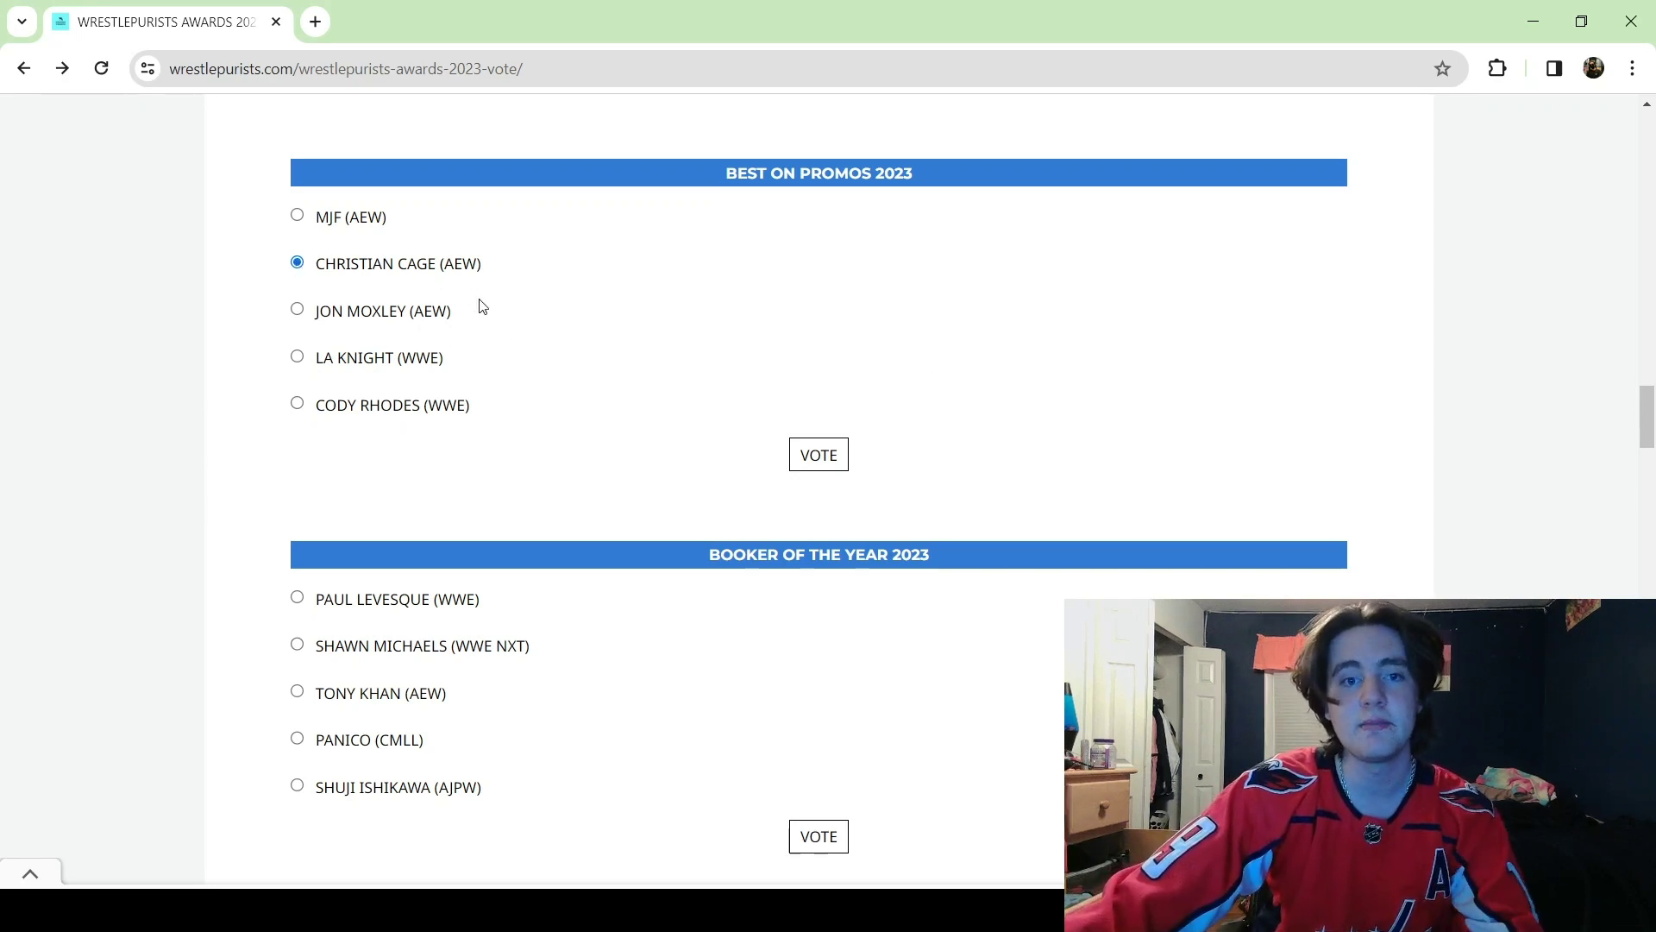
# - Choose Shawn Michaels (WWE NXT) for Booker of the Year 2023
pyautogui.scroll(-3)
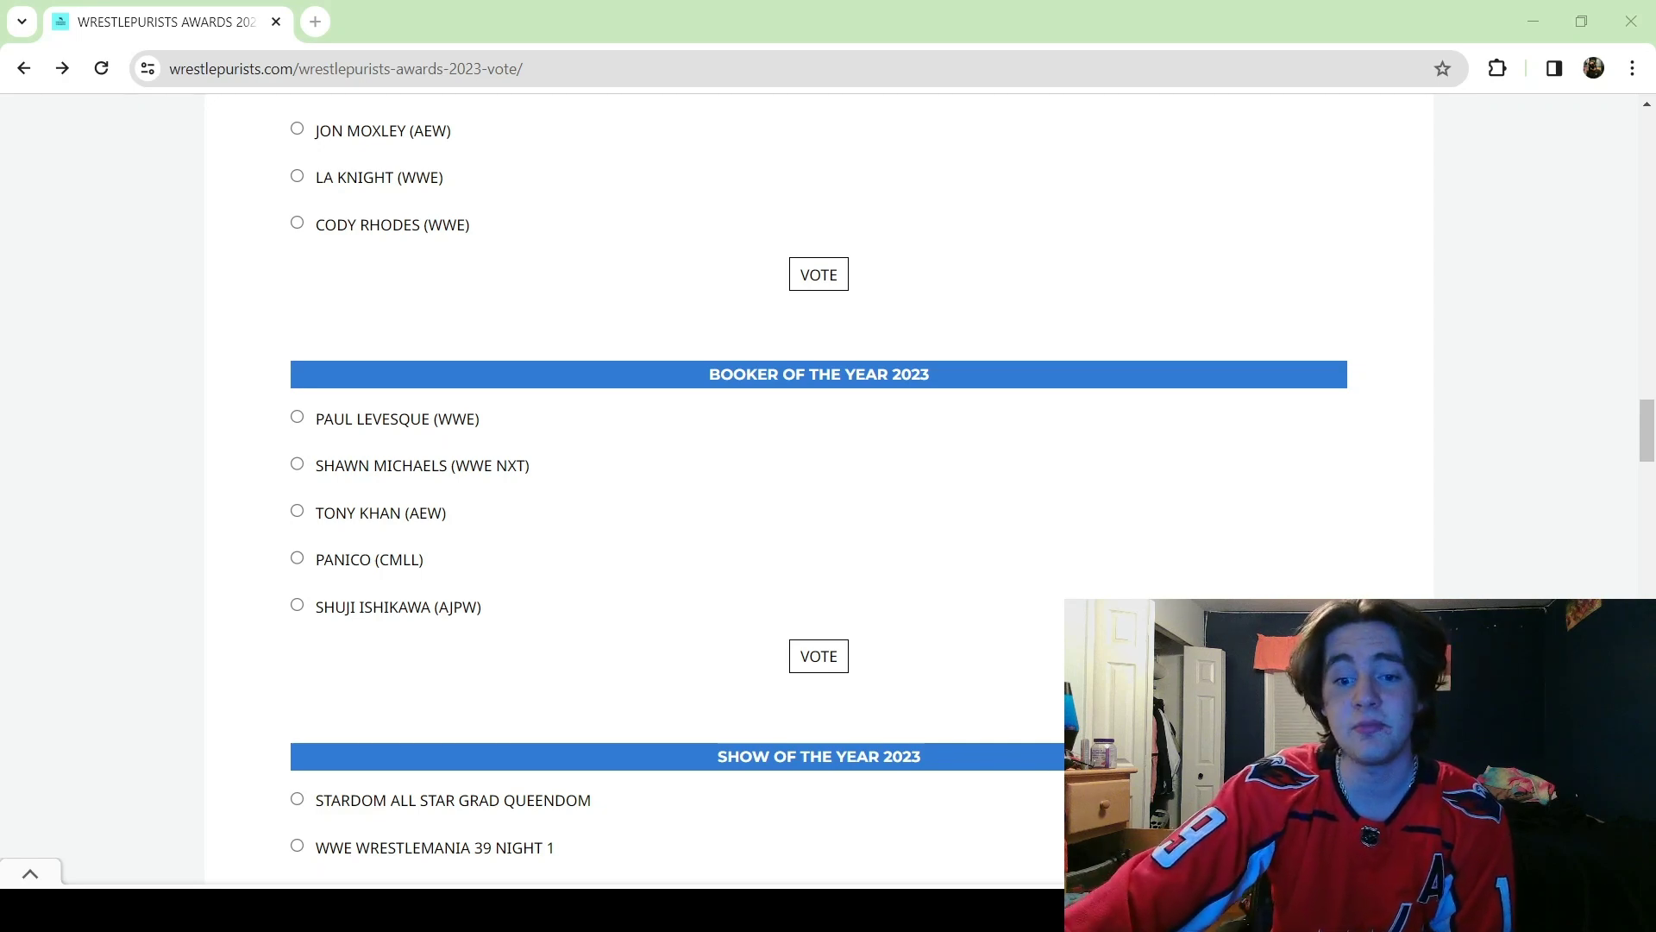
pyautogui.moveTo(866, 558)
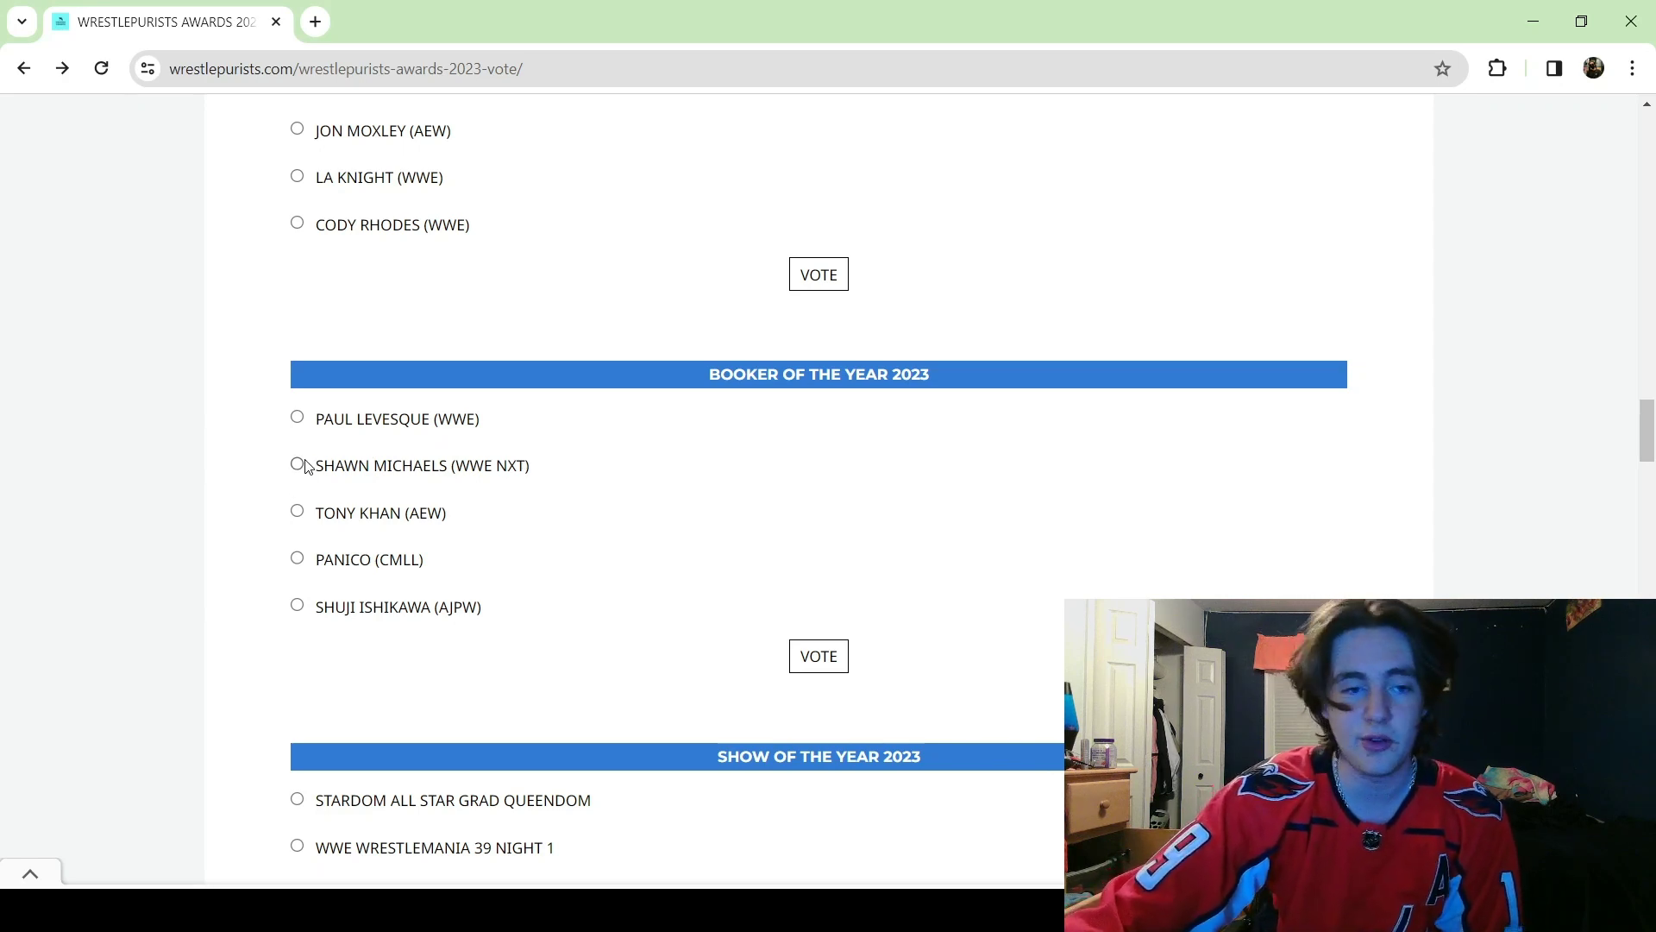
pyautogui.click(296, 464)
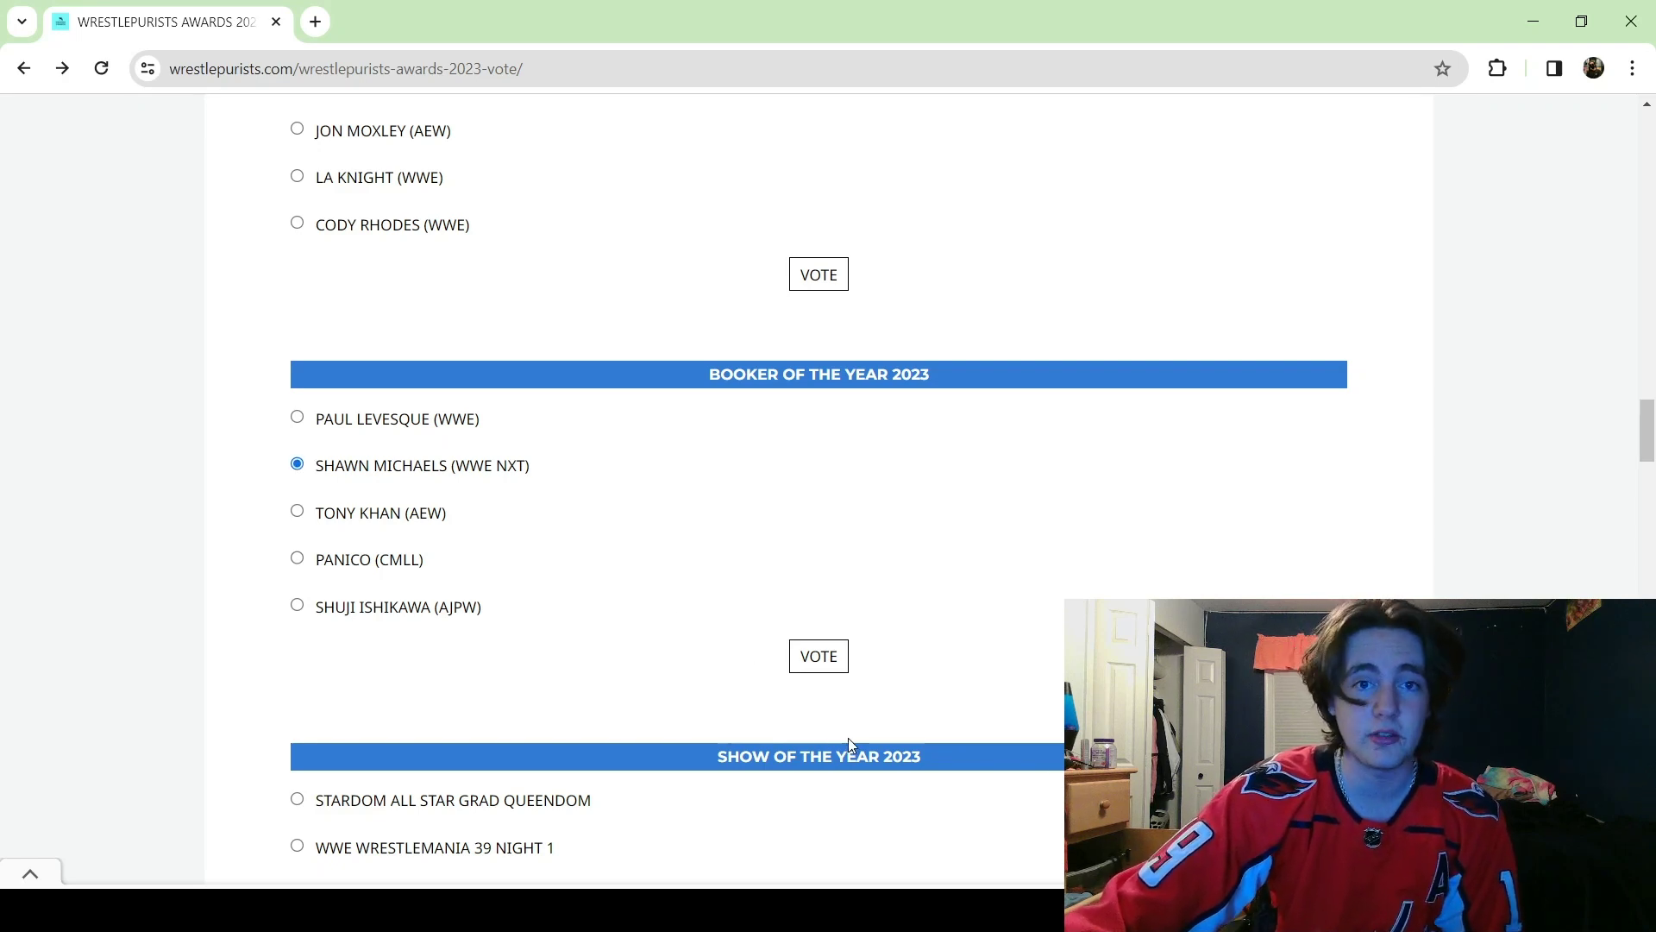
pyautogui.click(818, 655)
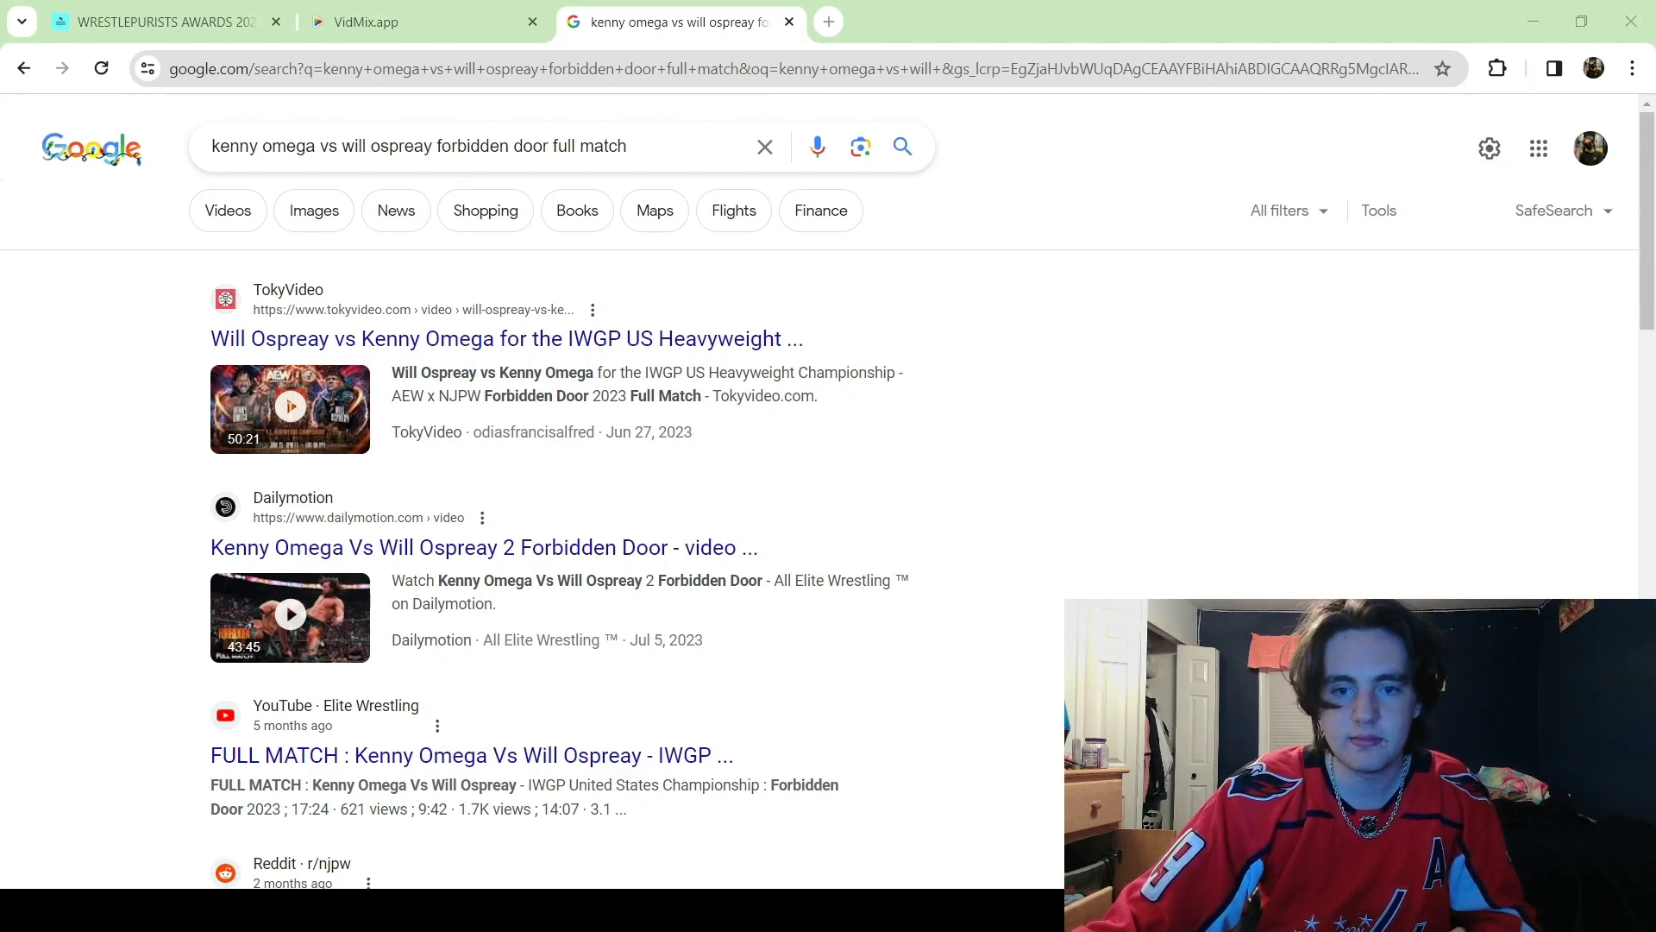
# - Switch tabs to search Google for the Kenny Omega vs Will Ospreay Forbidden Door full match
pyautogui.click(158, 20)
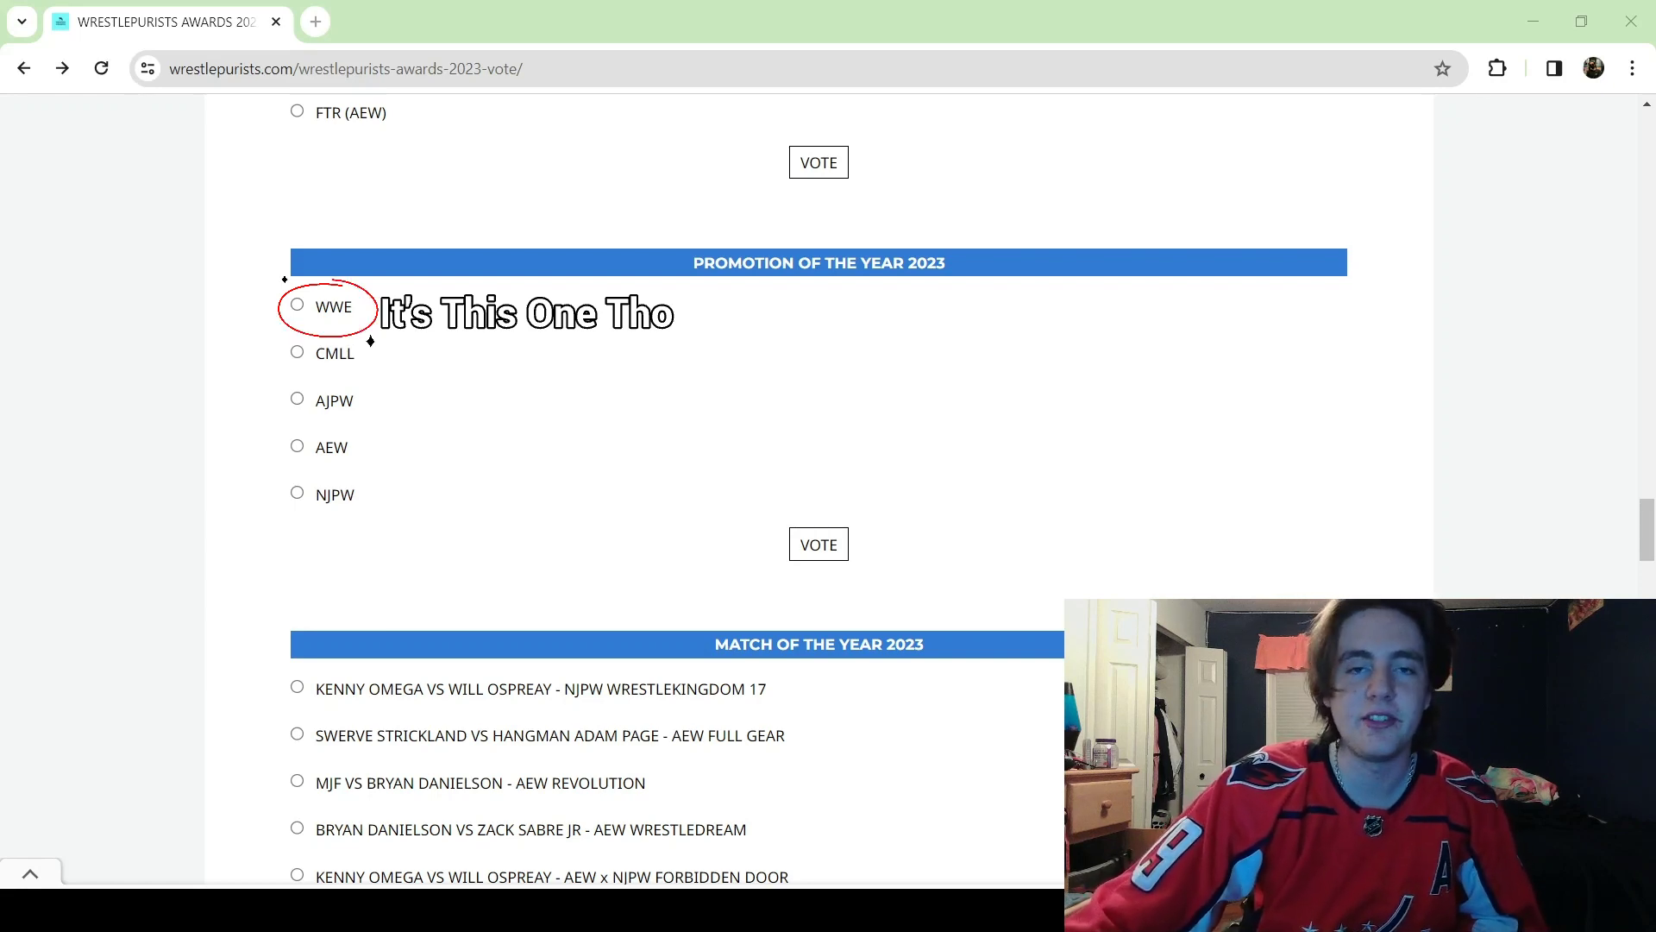
# - Scroll past Match of the Year to the Womens Wrestler of the Year 2023 nominees
pyautogui.scroll(-3)
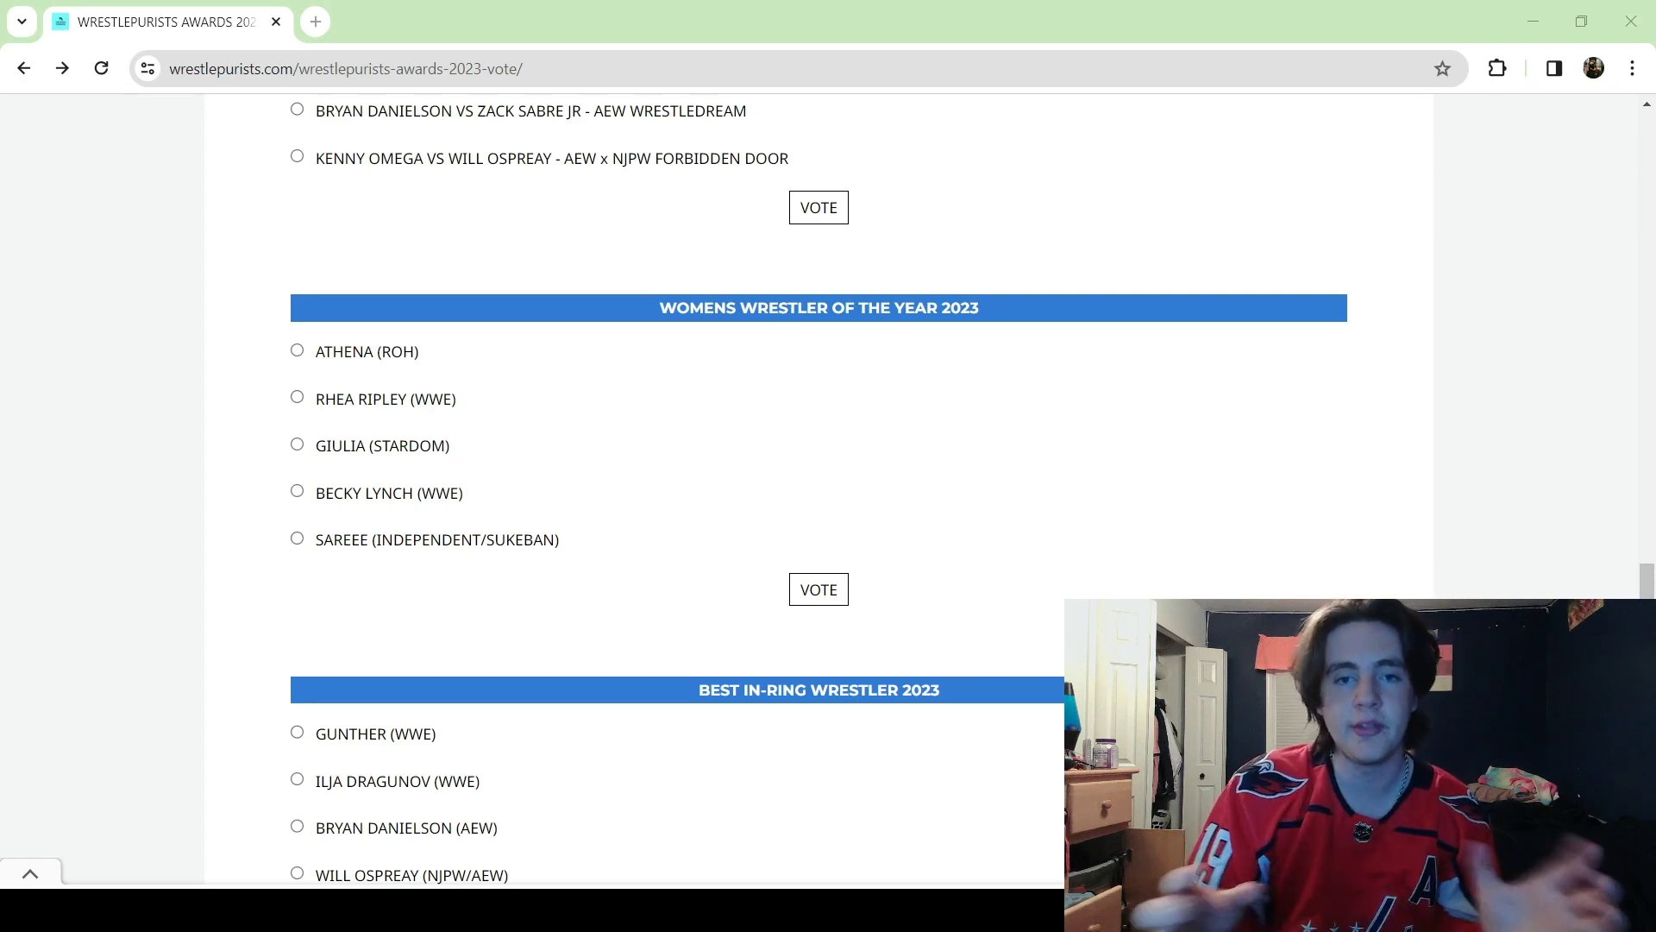
# - Scroll through Best In-Ring Wrestler to the final Wrestler of the Year 2023 category
pyautogui.scroll(-3)
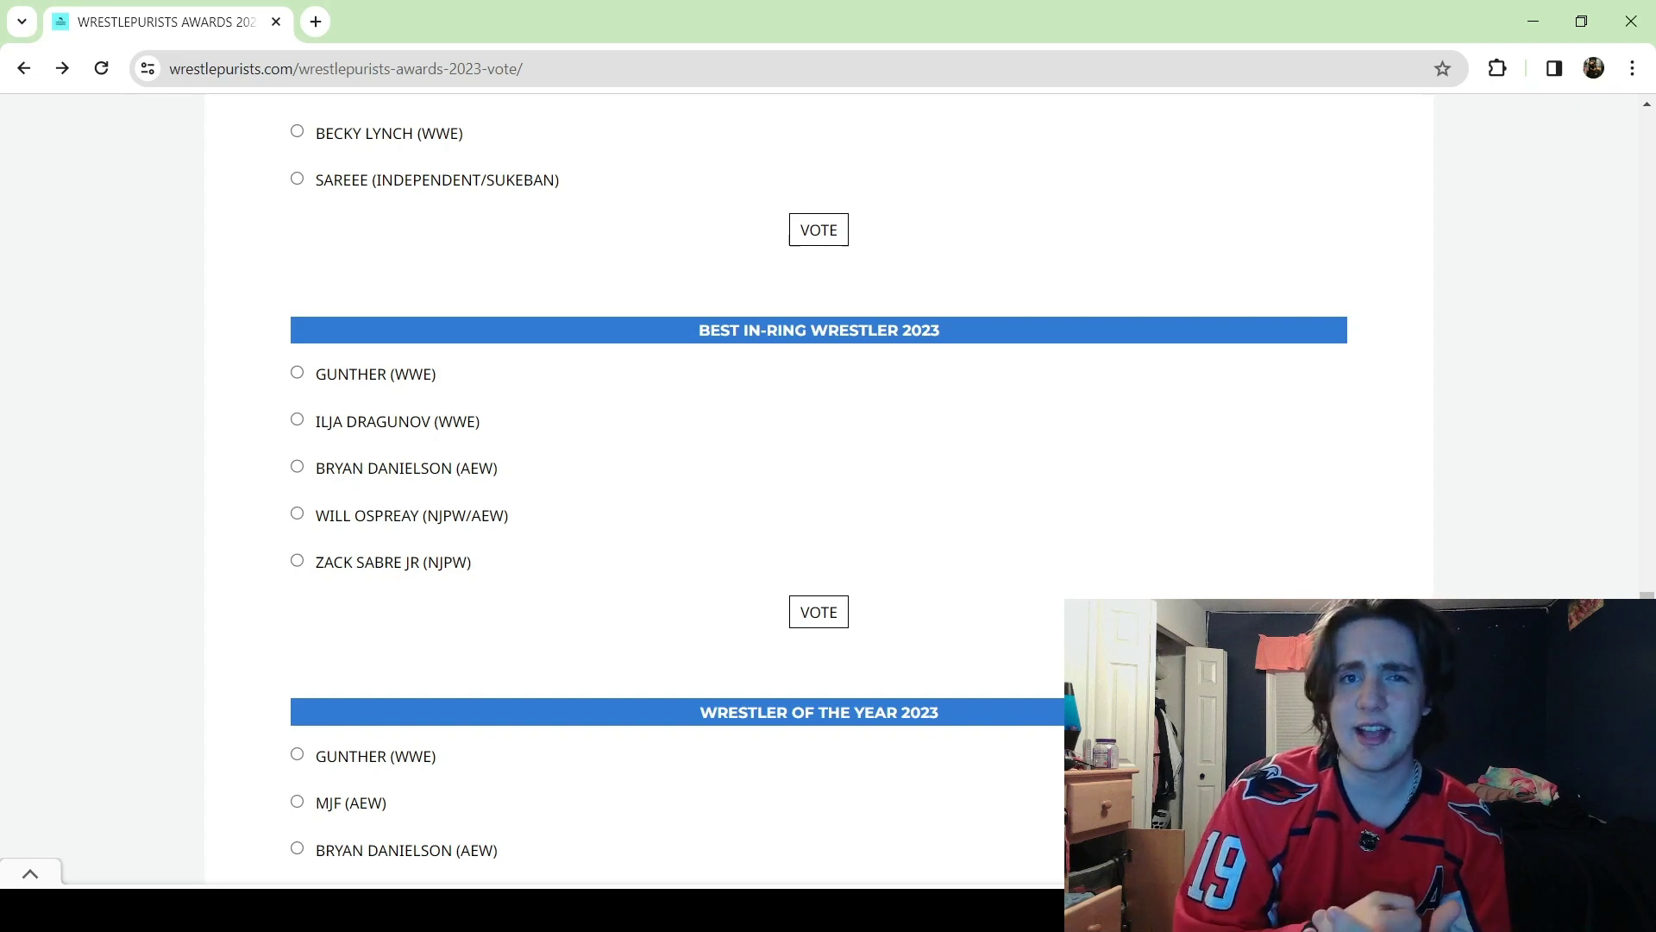
pyautogui.scroll(-3)
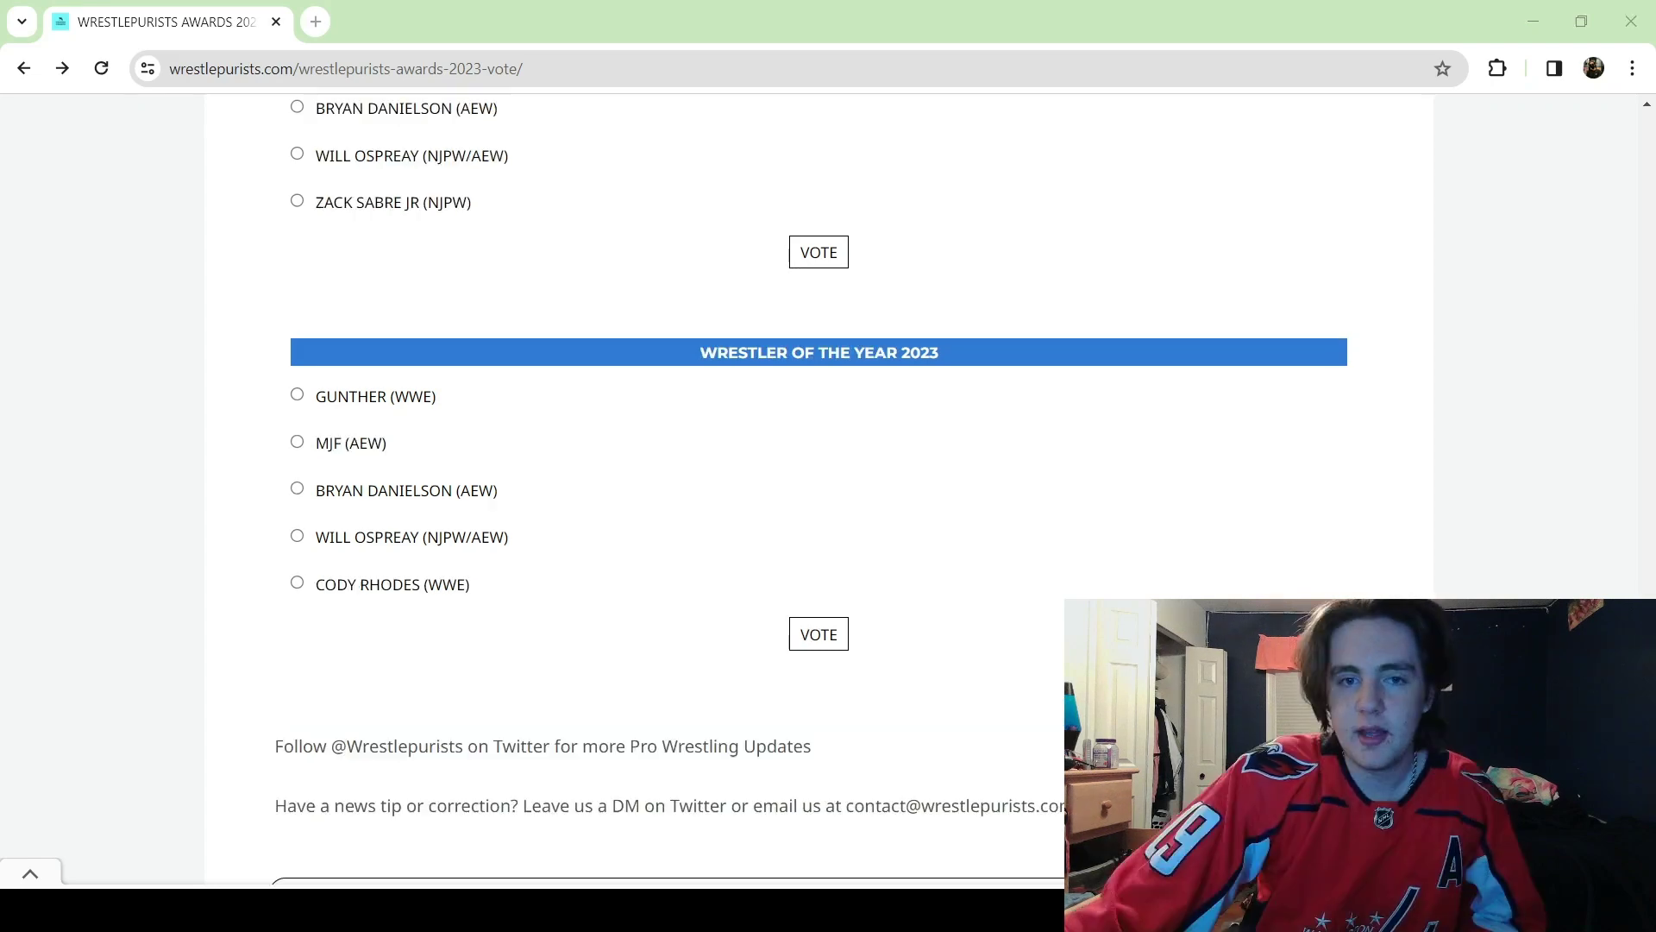